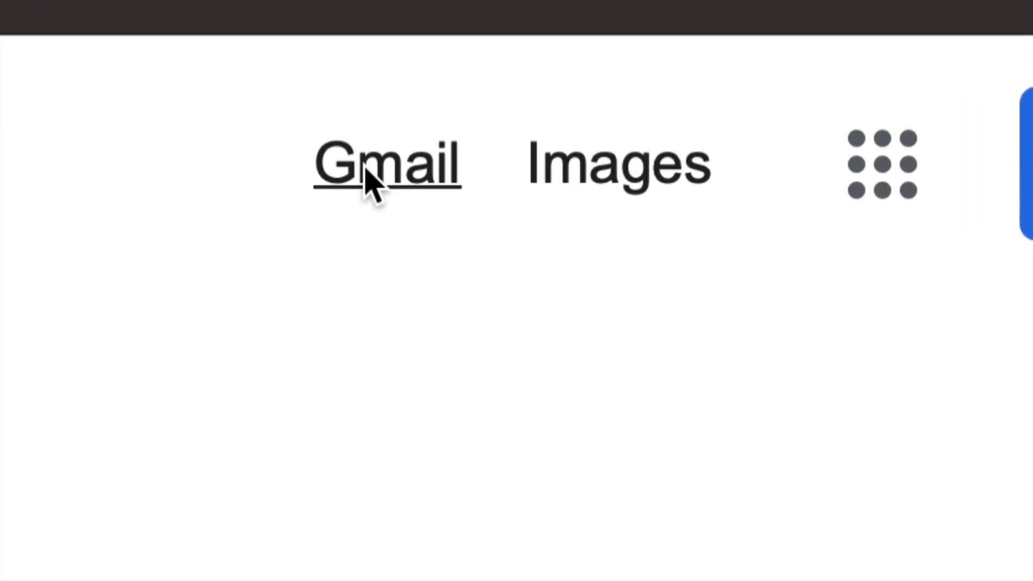
# - Go from the Google homepage to Gmail sign-in and begin creating a new account
pyautogui.click(386, 163)
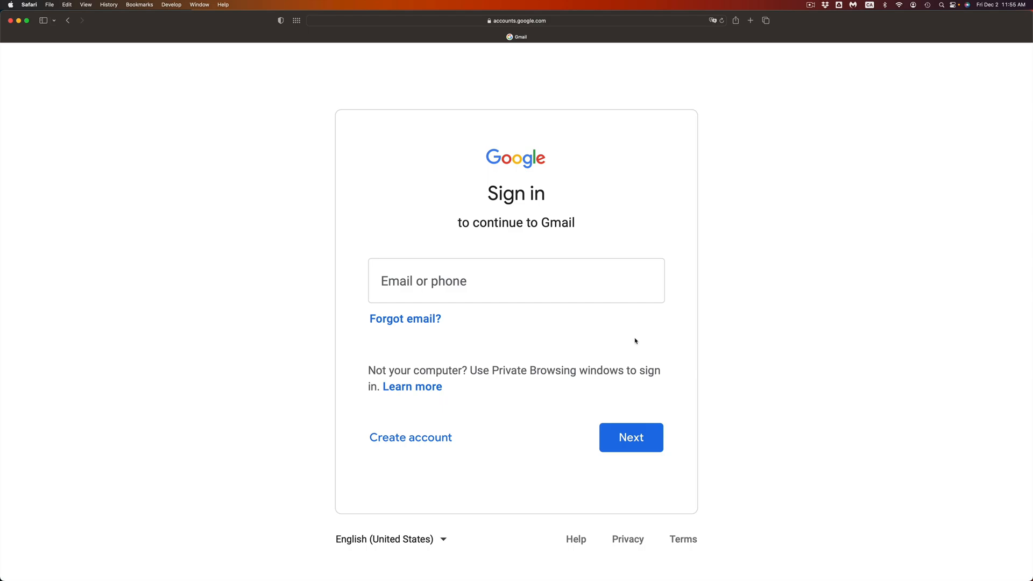
pyautogui.moveTo(411, 437)
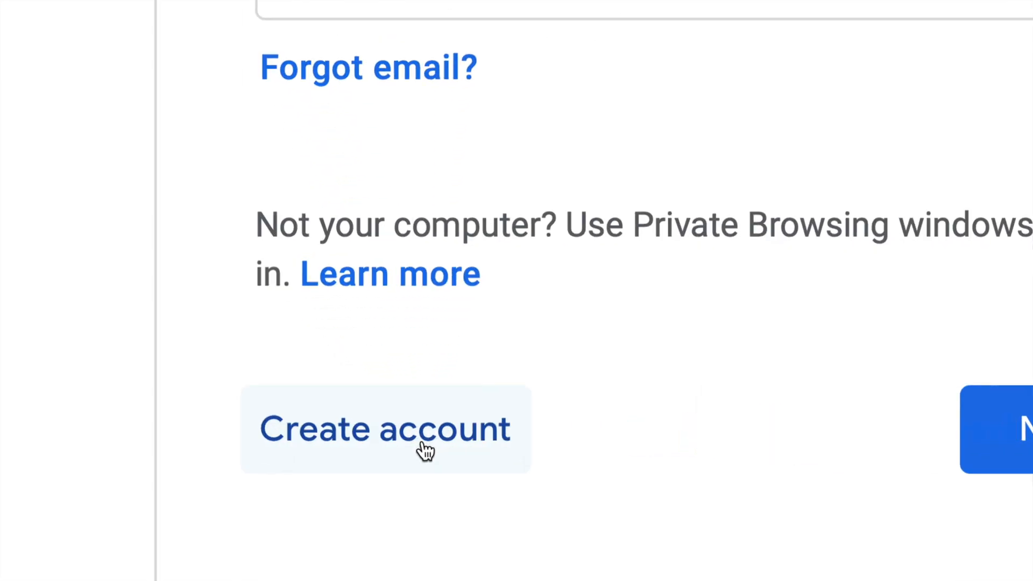
pyautogui.click(410, 437)
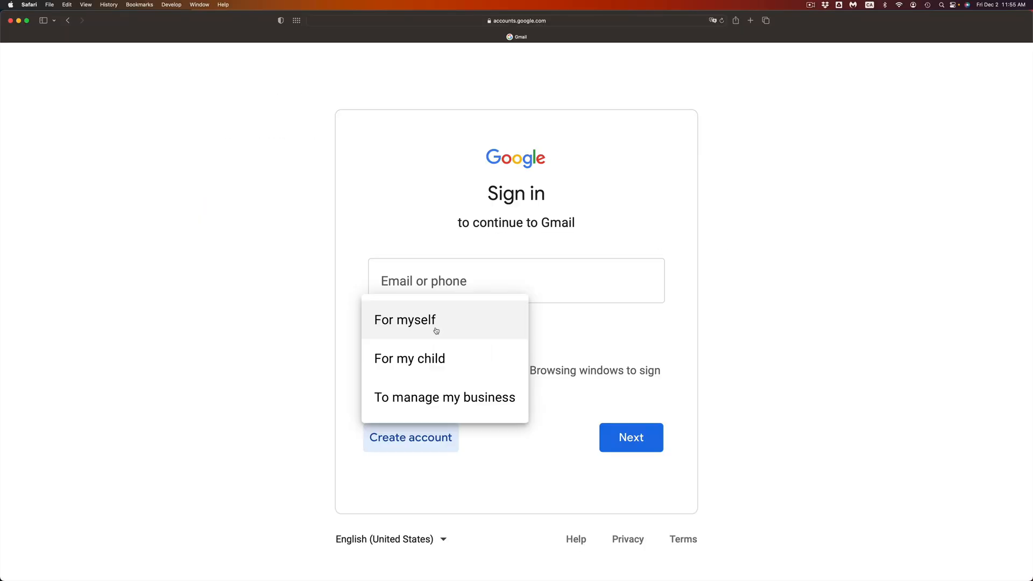
pyautogui.moveTo(427, 321)
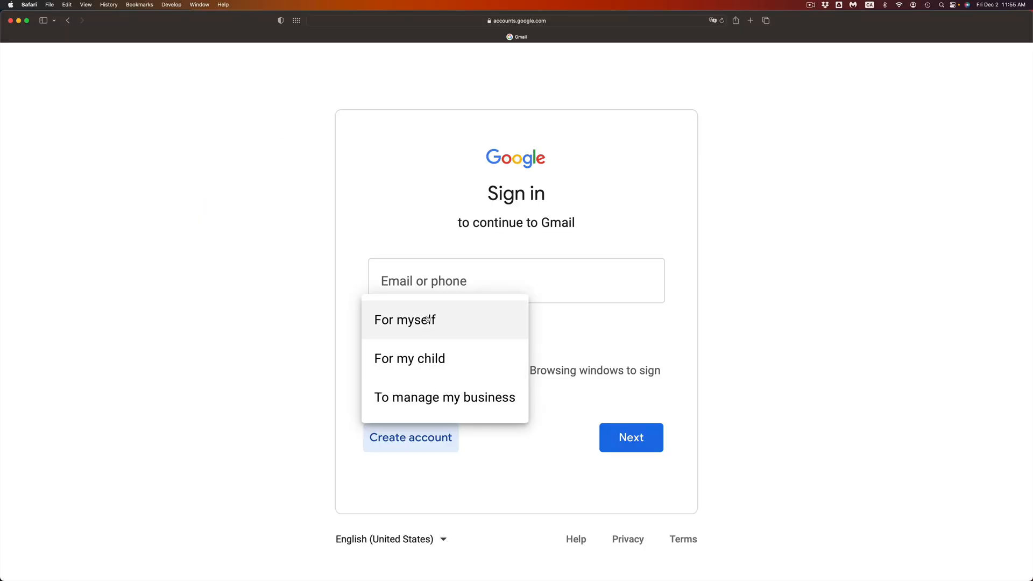
pyautogui.moveTo(445, 397)
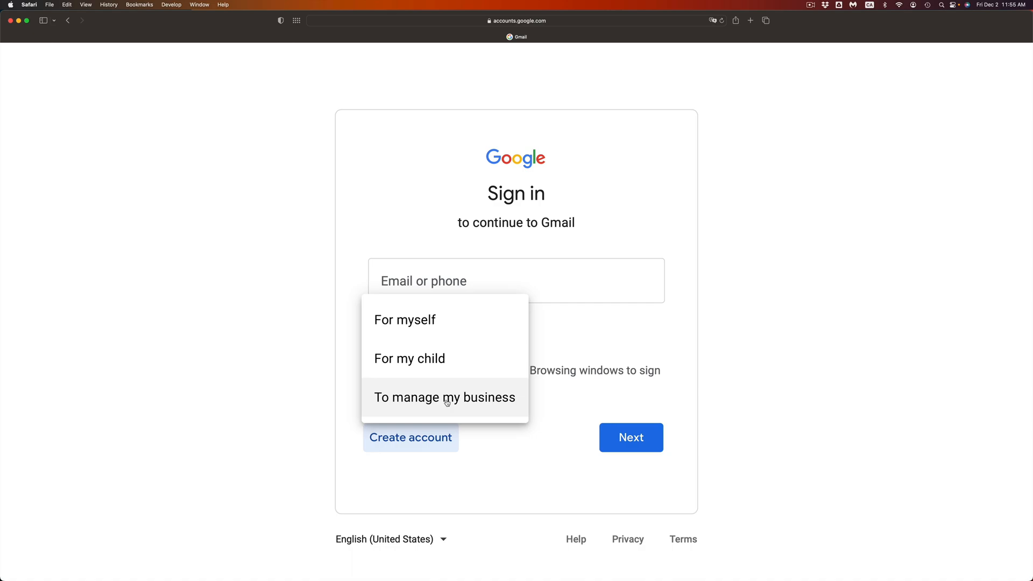
pyautogui.moveTo(446, 320)
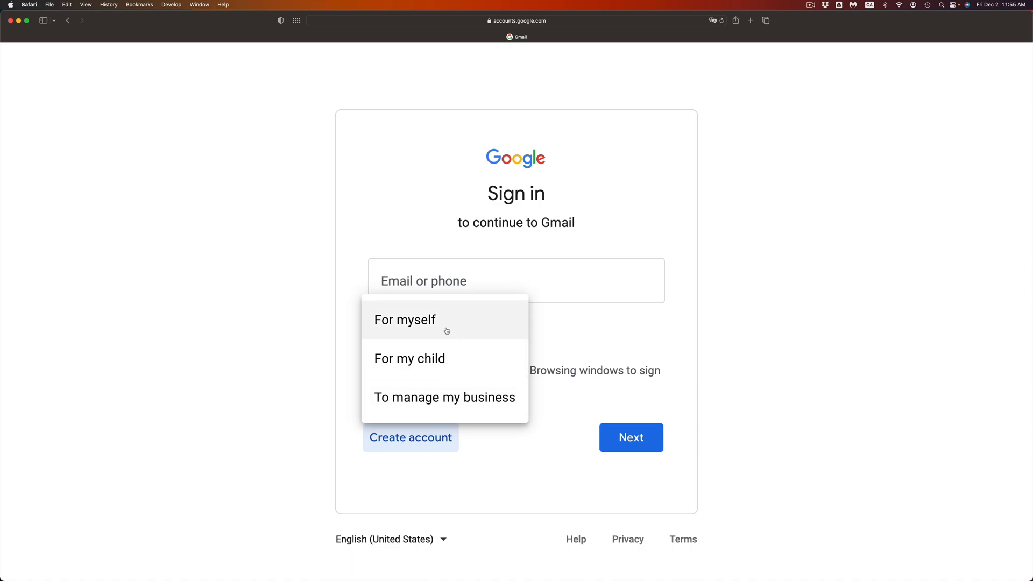
# - Create a personal account with name, an available username and a confirmed, visible password
pyautogui.click(405, 319)
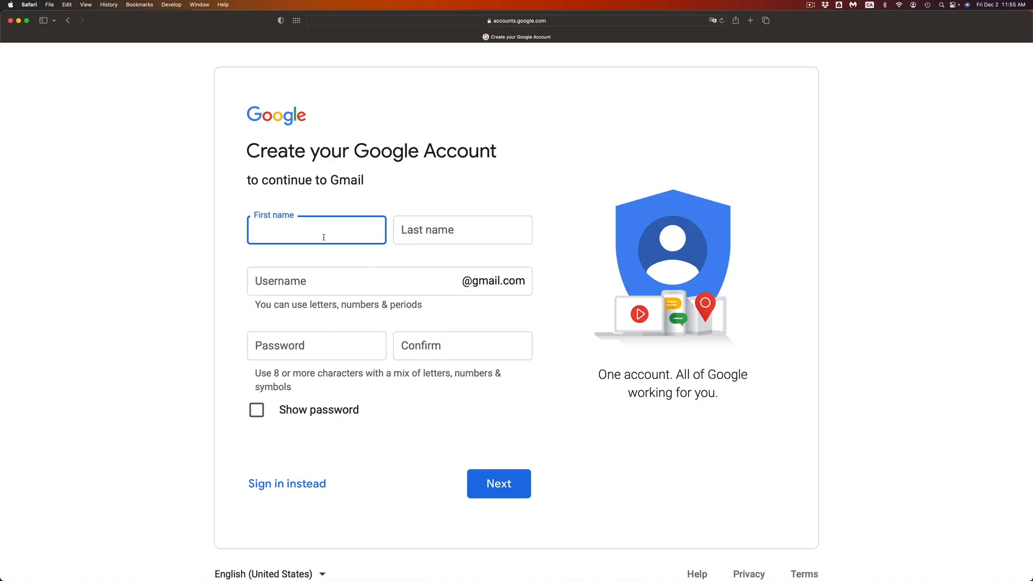
pyautogui.write('Design')
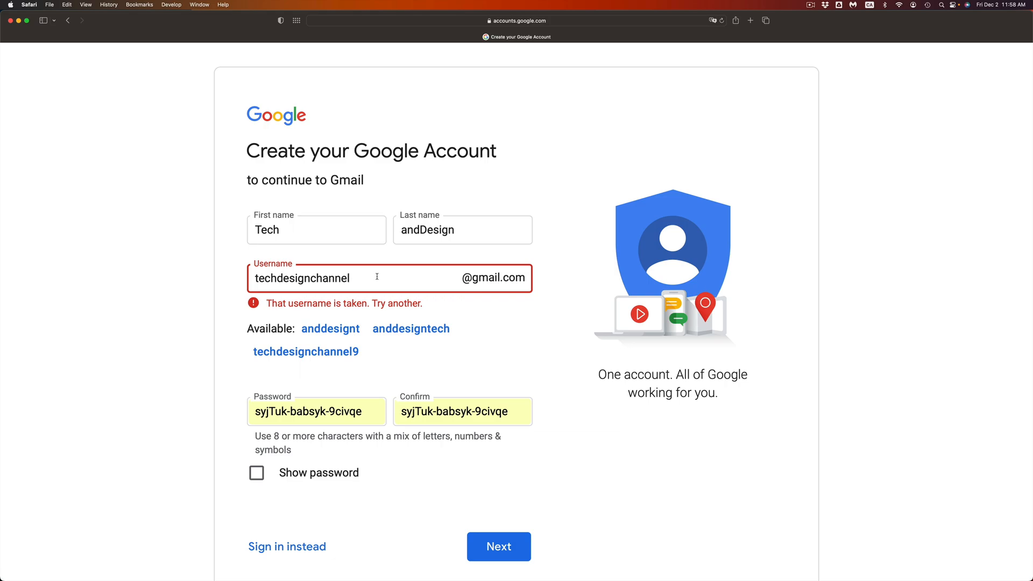
pyautogui.moveTo(349, 348)
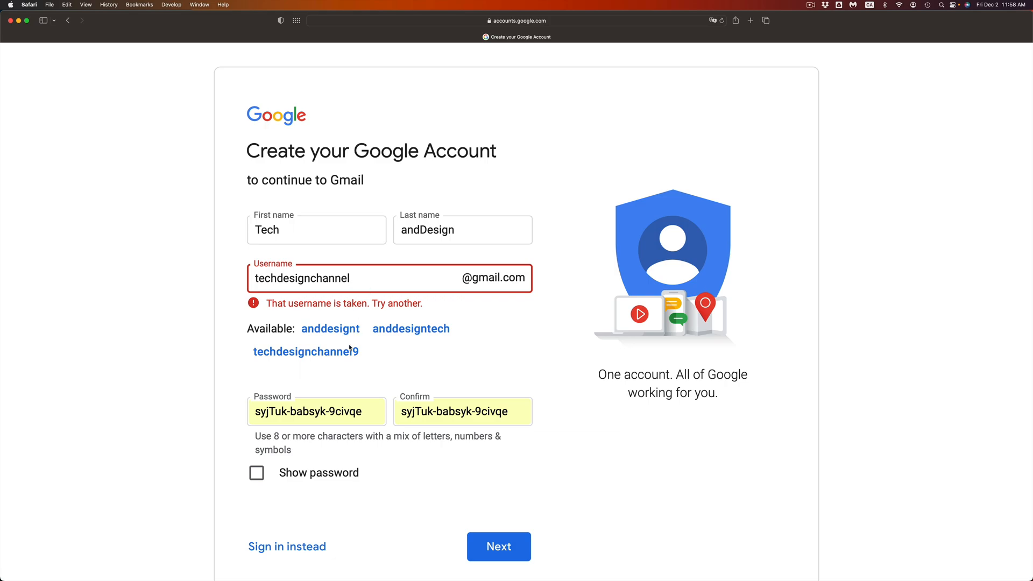
pyautogui.moveTo(368, 358)
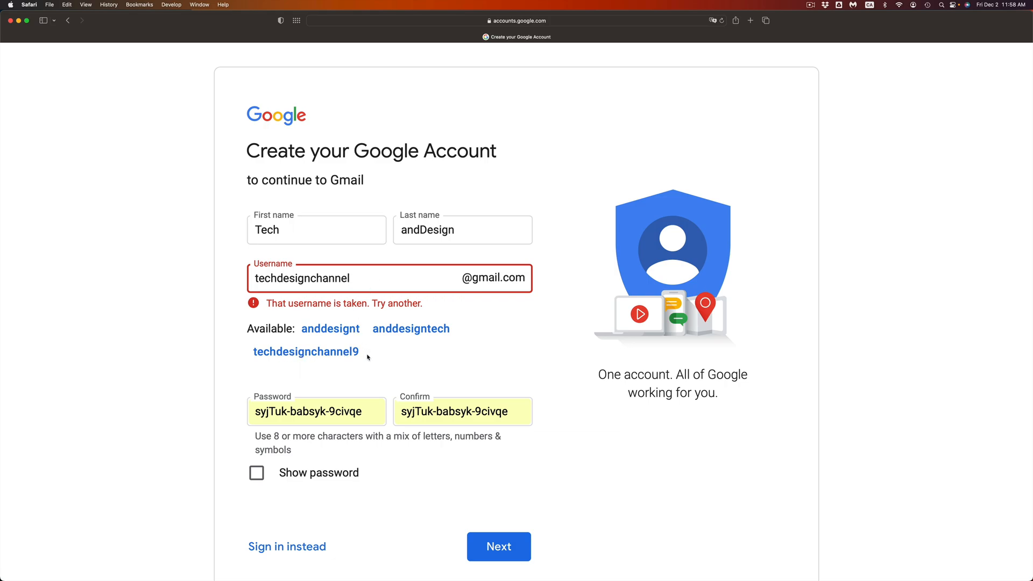
pyautogui.moveTo(313, 358)
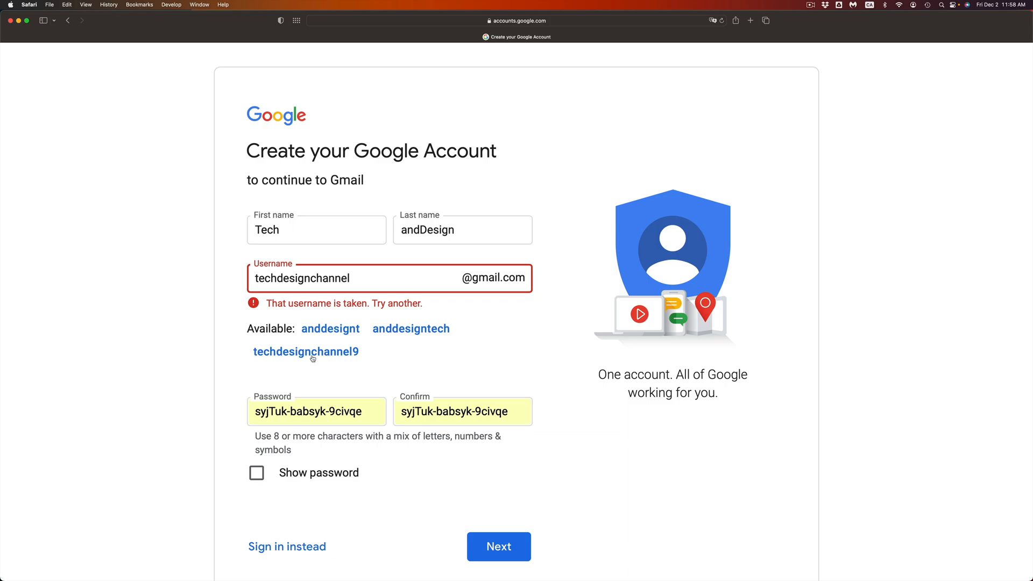
pyautogui.moveTo(371, 290)
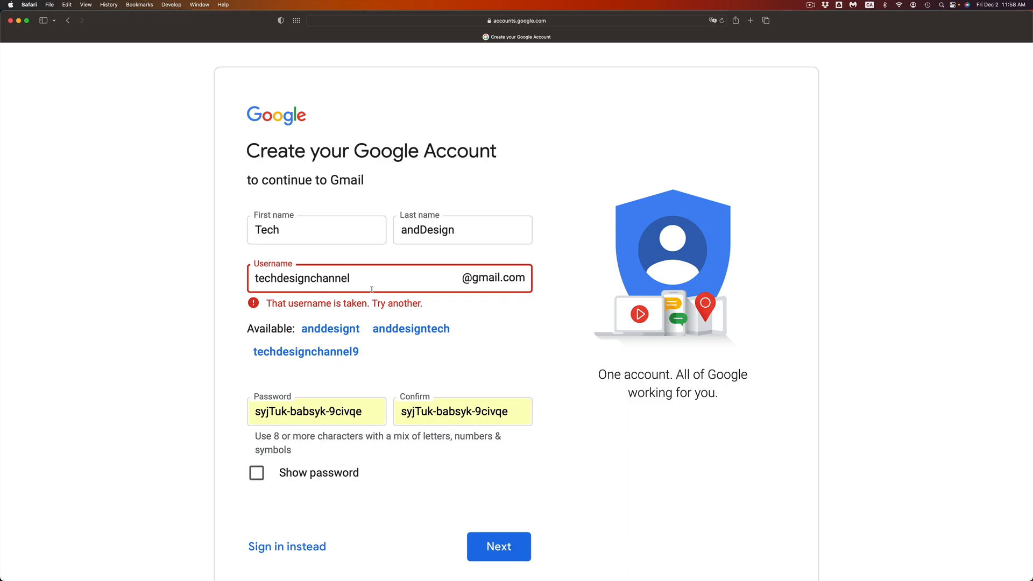
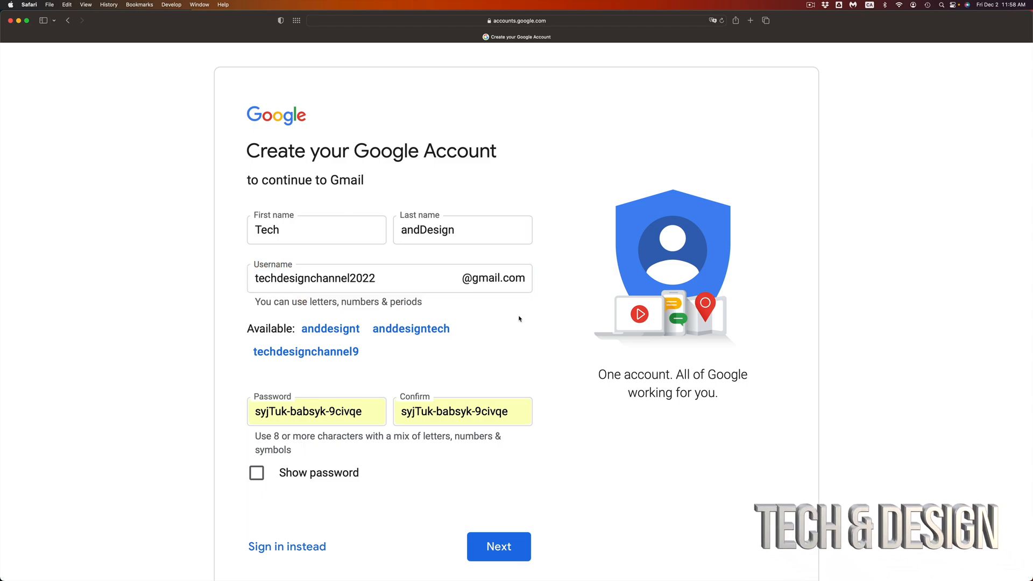
pyautogui.click(310, 411)
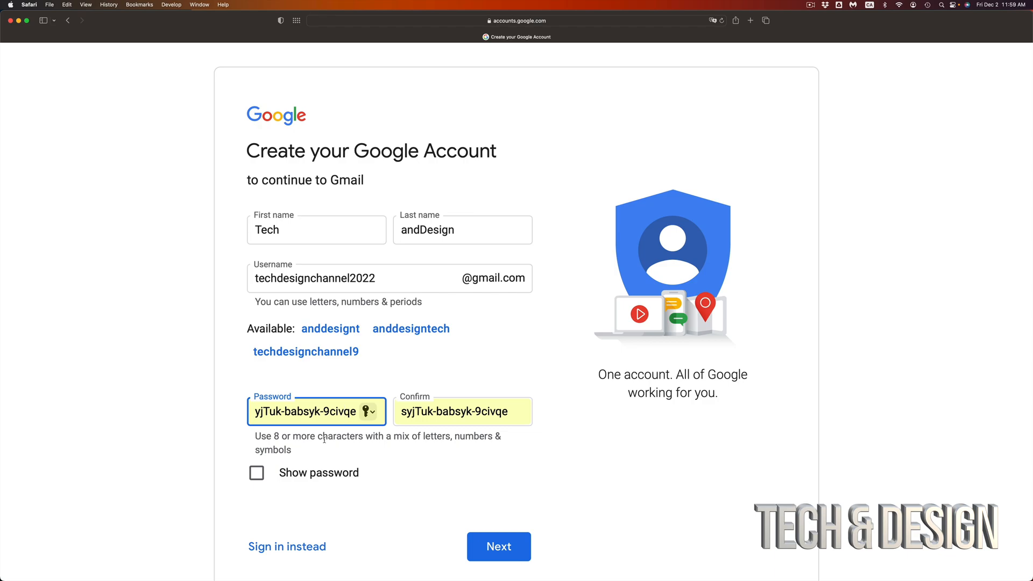
pyautogui.click(256, 472)
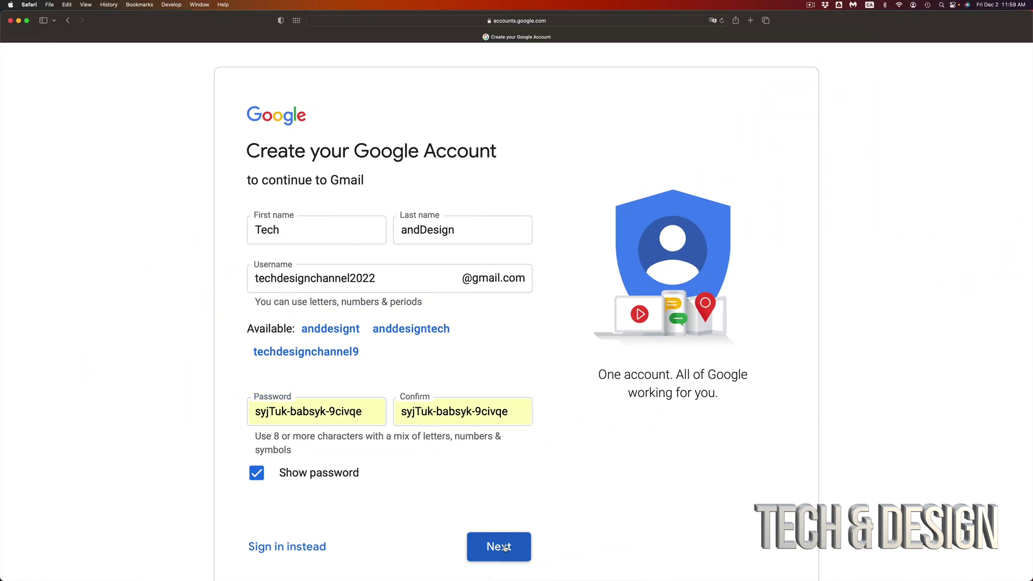
pyautogui.click(499, 547)
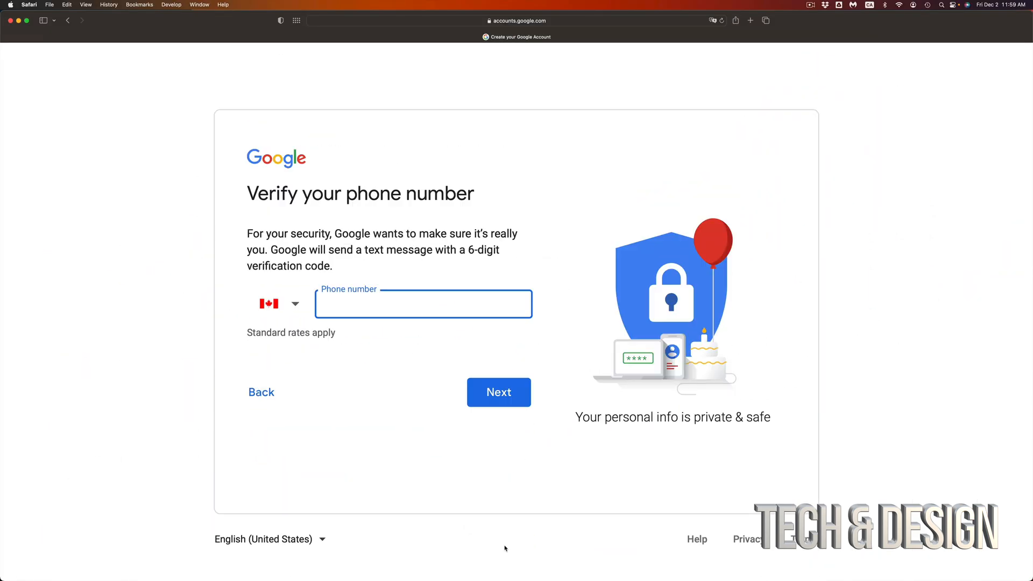
pyautogui.moveTo(468, 469)
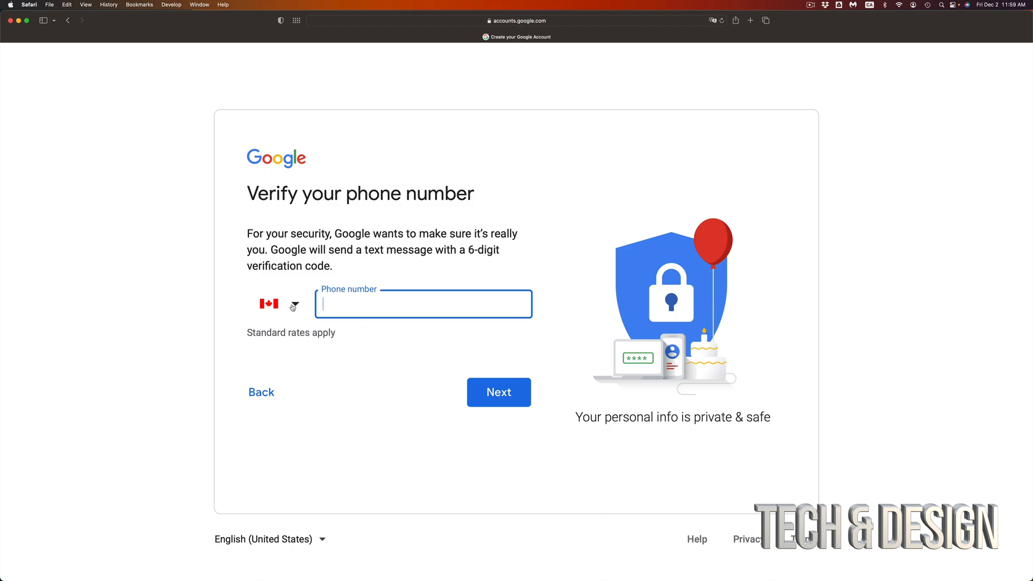
pyautogui.click(279, 303)
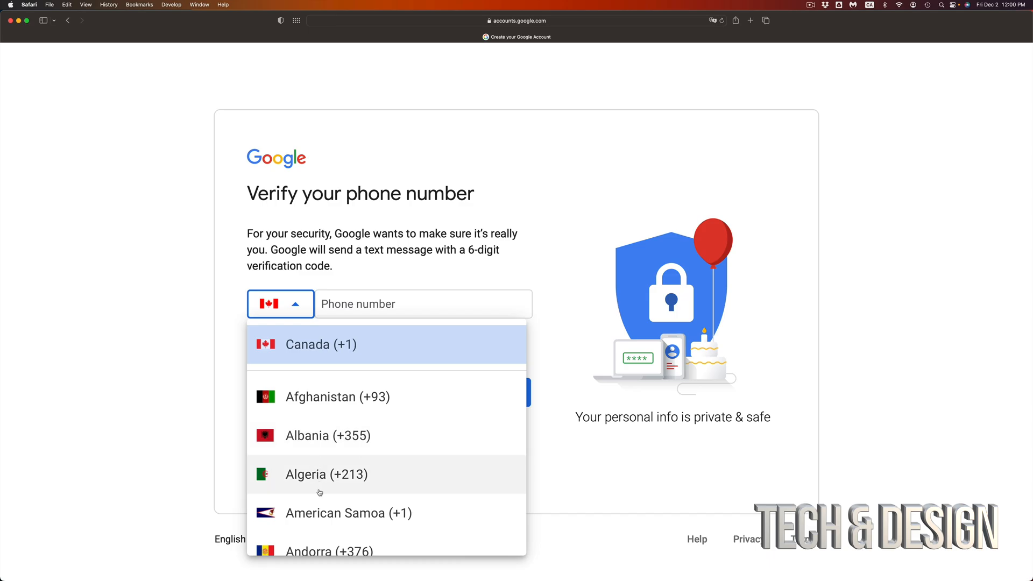
pyautogui.scroll(-3)
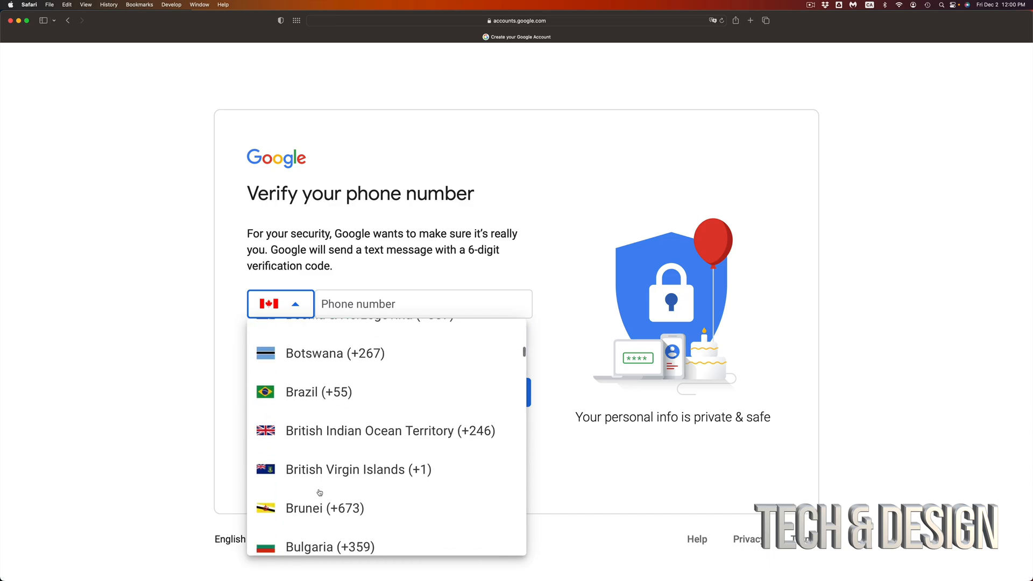
pyautogui.scroll(-3)
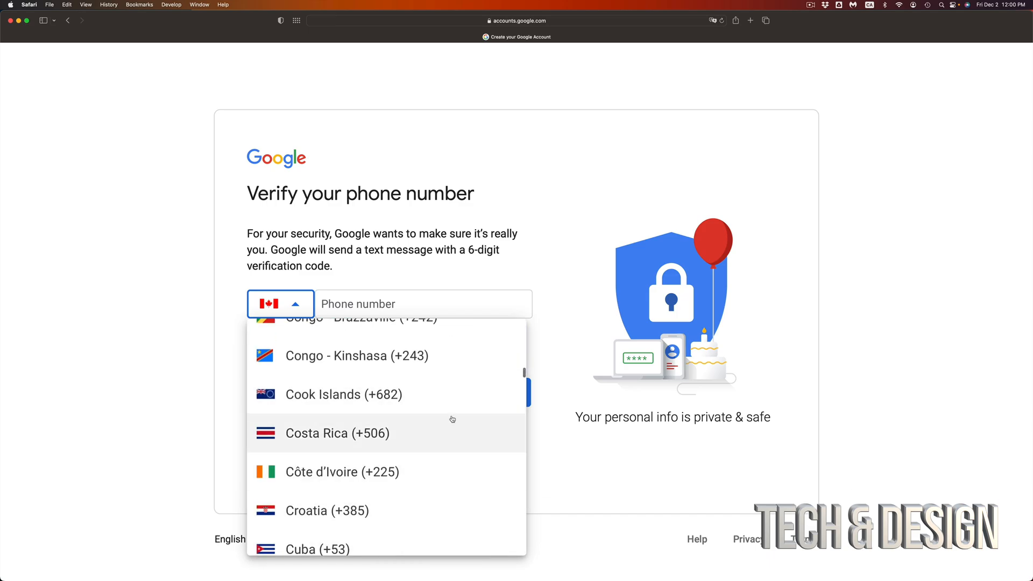
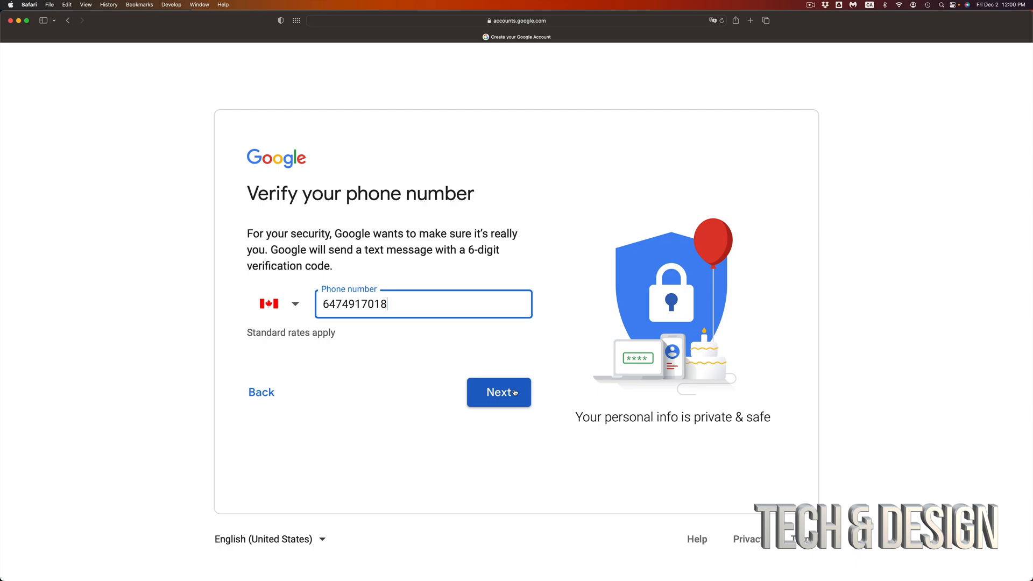
pyautogui.click(498, 393)
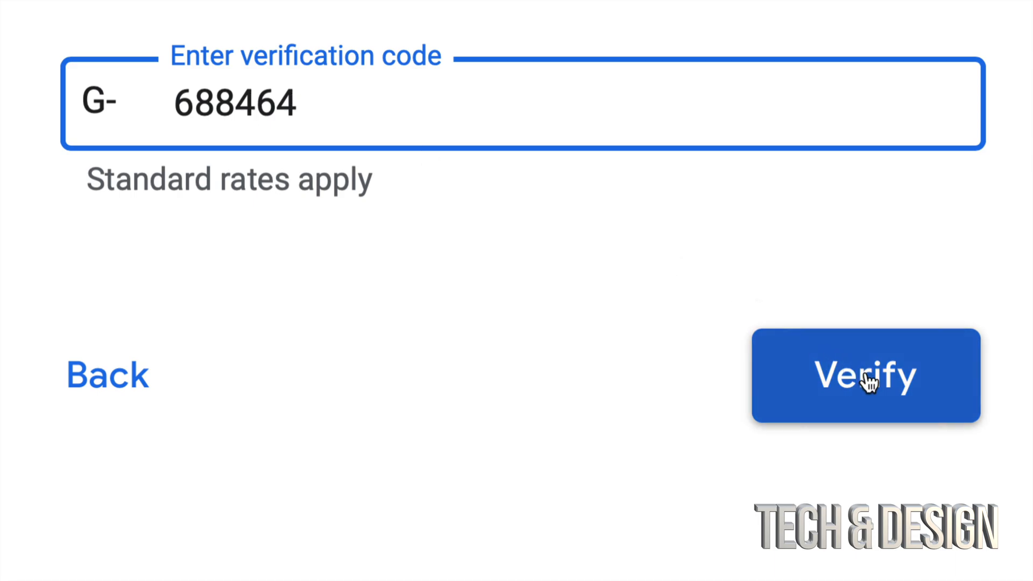
pyautogui.click(865, 375)
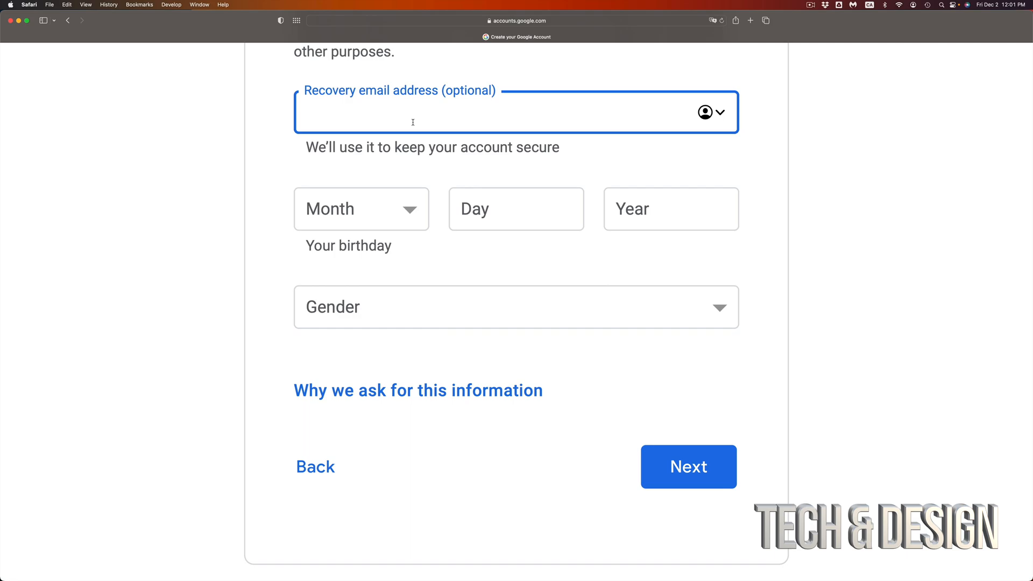
pyautogui.click(361, 209)
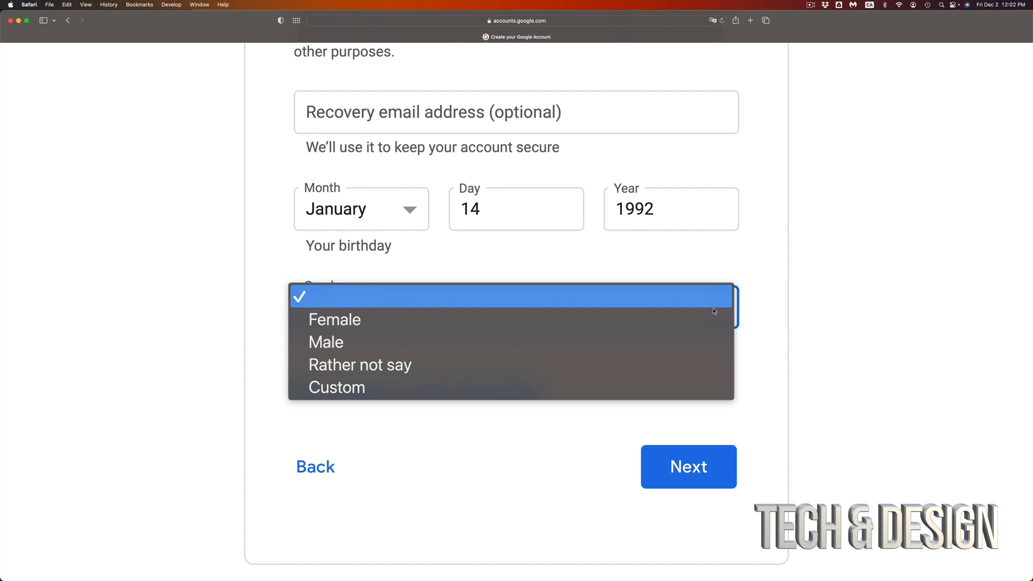
pyautogui.moveTo(504, 365)
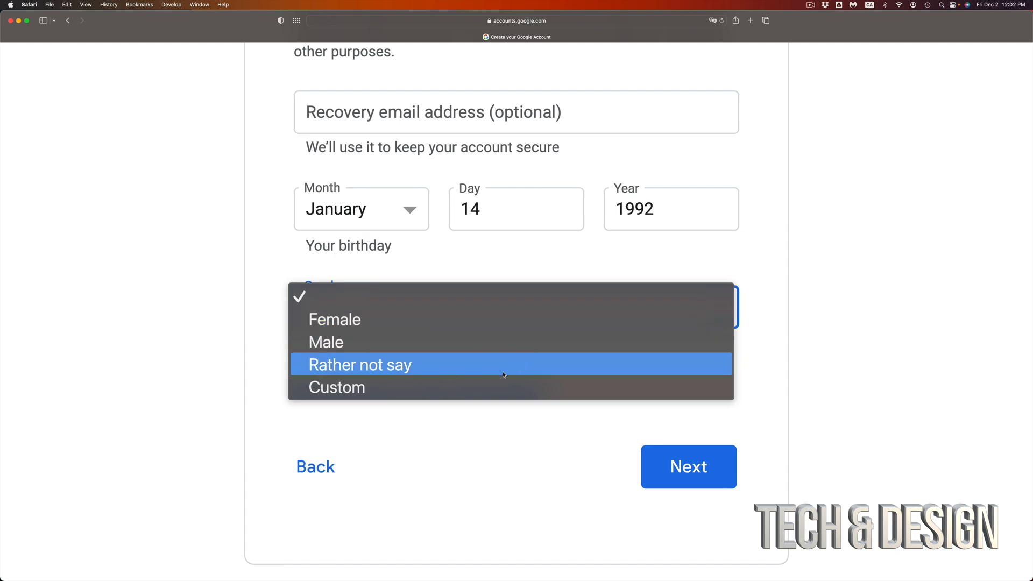
pyautogui.click(325, 342)
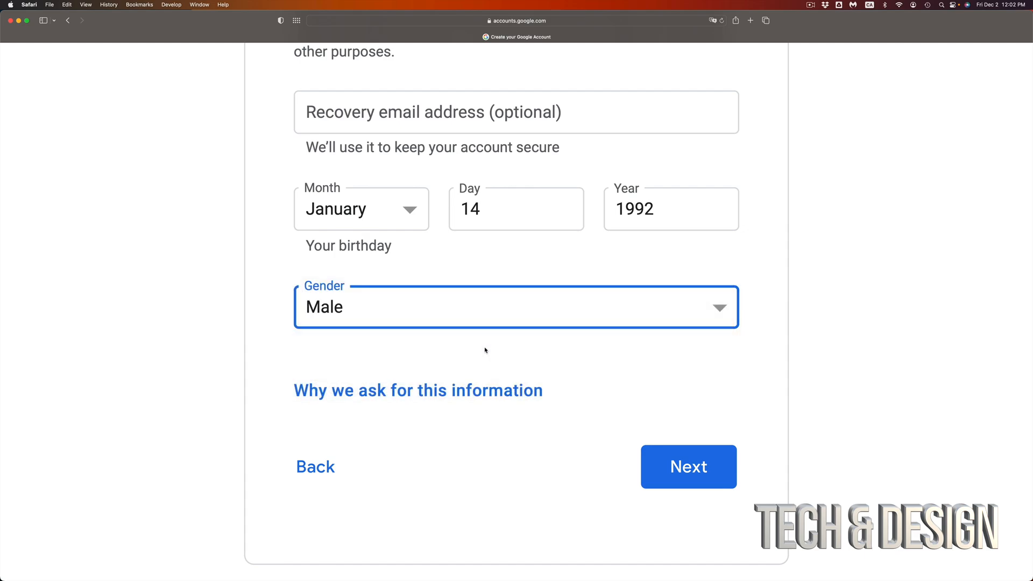
pyautogui.scroll(-3)
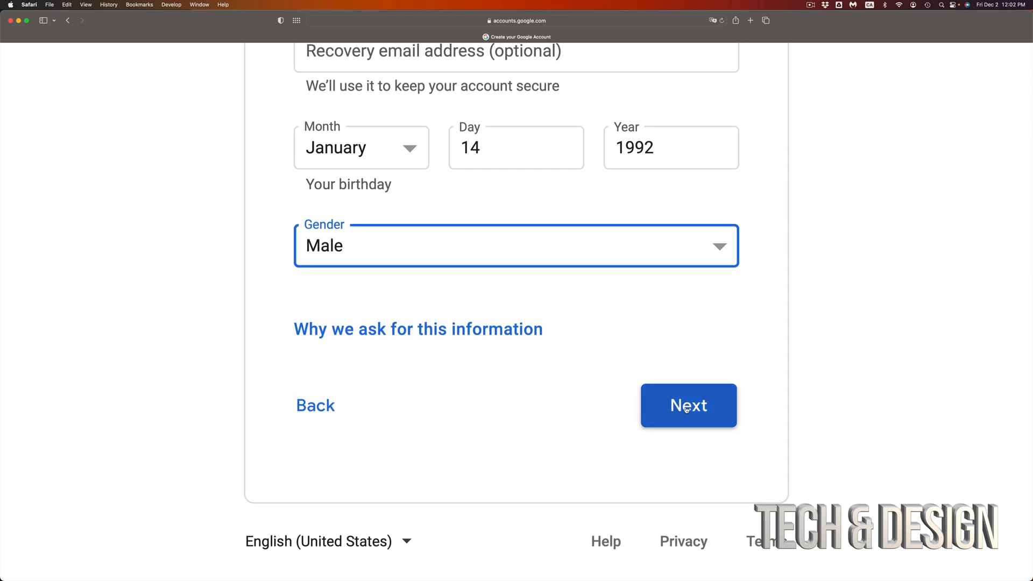
pyautogui.click(688, 406)
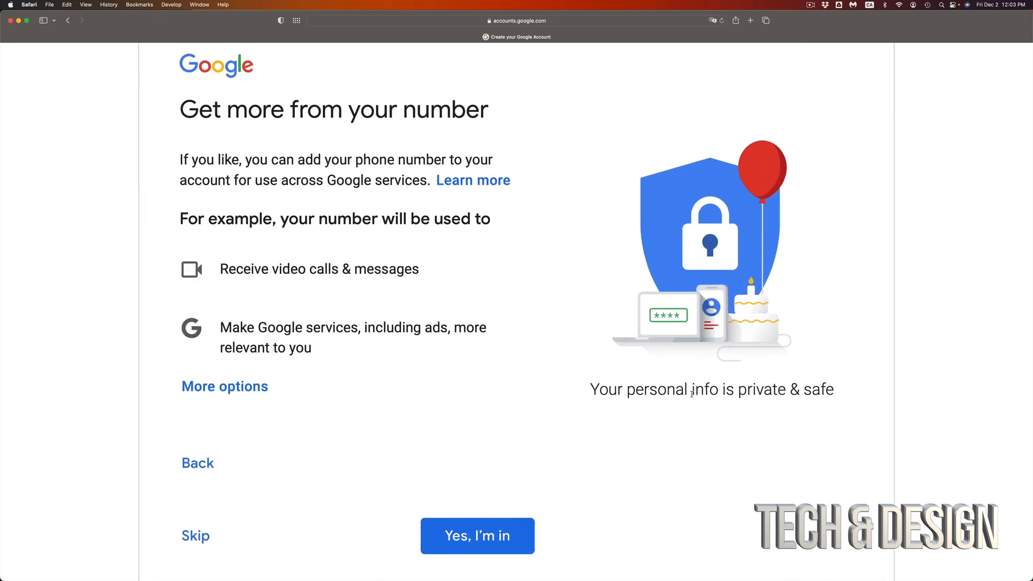
# - Read through Google's Privacy and Terms and agree to them
pyautogui.scroll(-3)
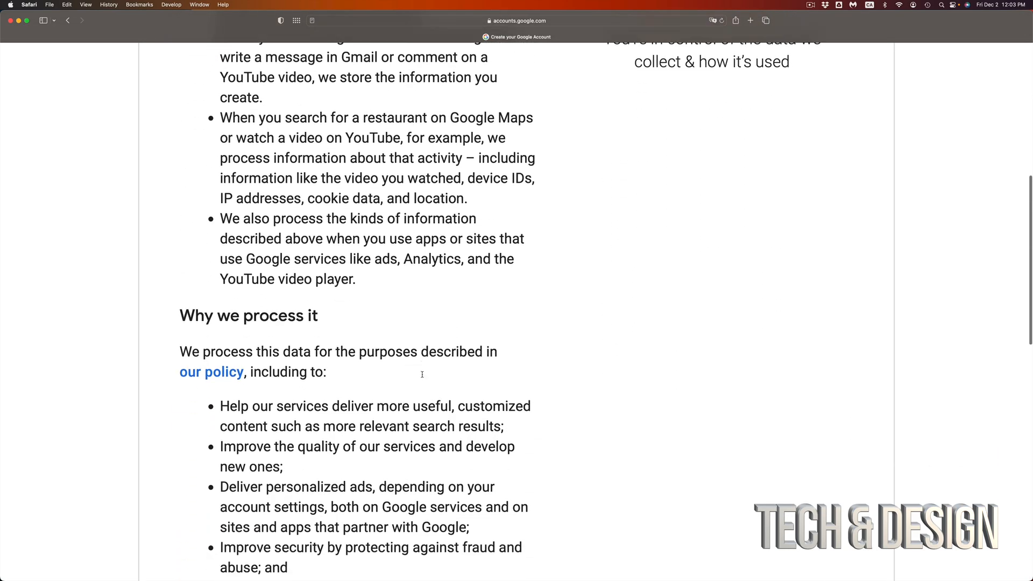
pyautogui.scroll(-3)
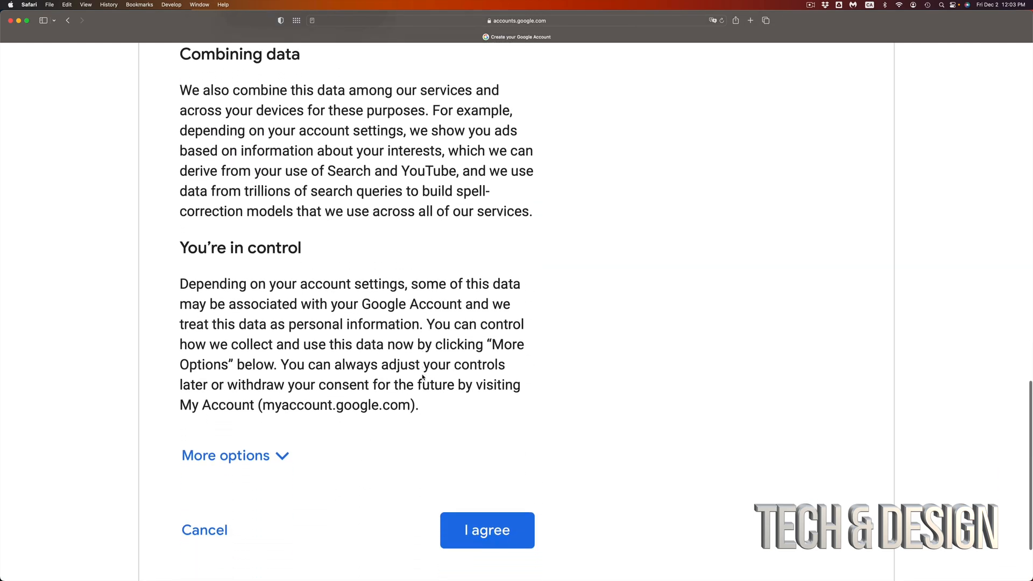
pyautogui.scroll(-3)
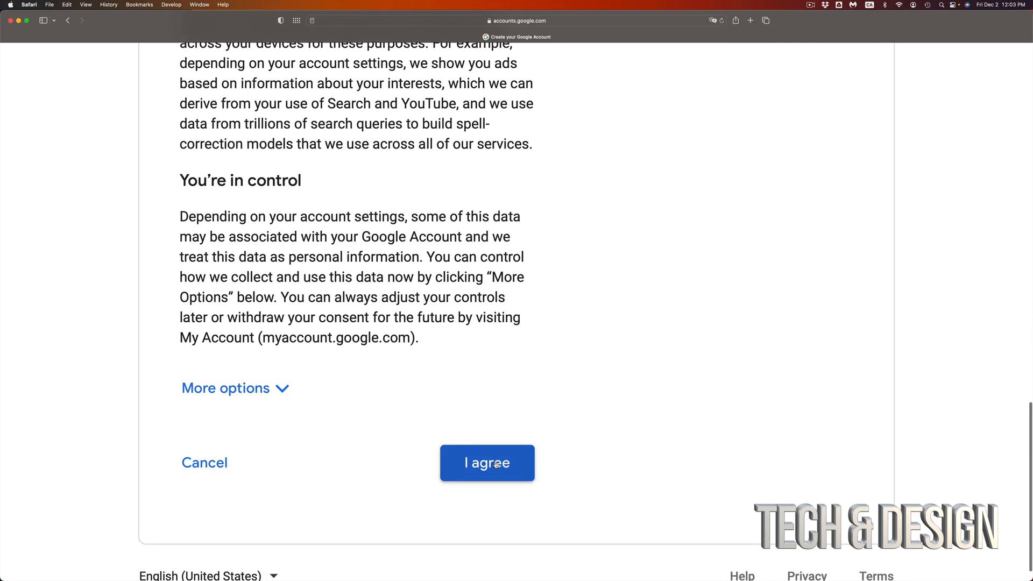
pyautogui.click(486, 464)
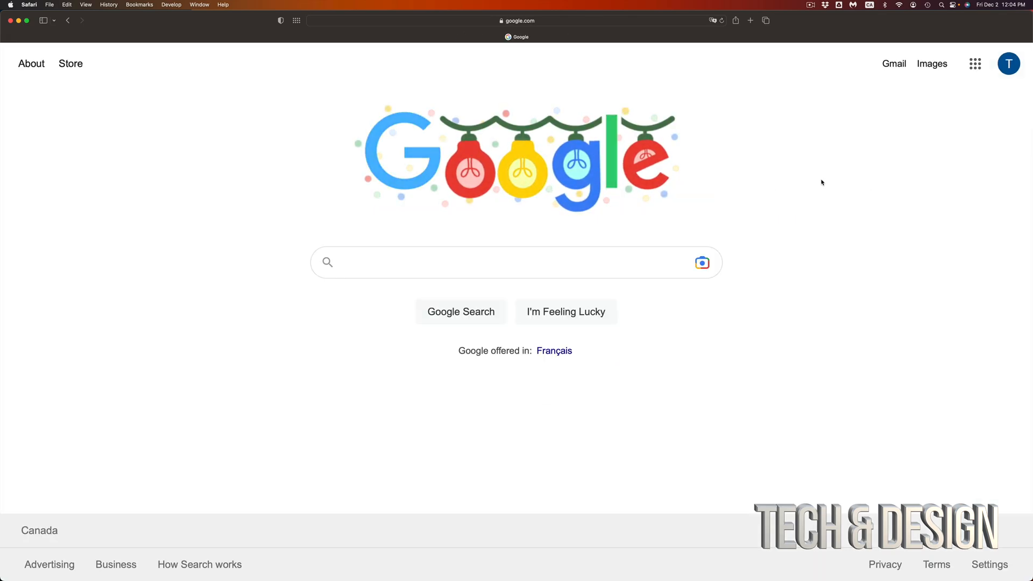
pyautogui.moveTo(983, 89)
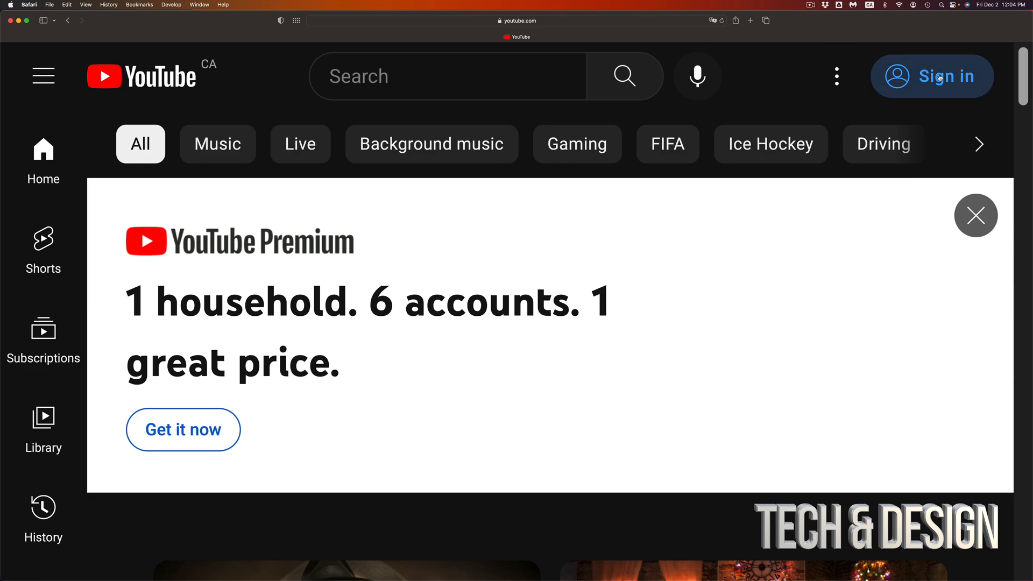
# - Sign in to YouTube with the new account and start channel creation from the avatar menu
pyautogui.click(932, 76)
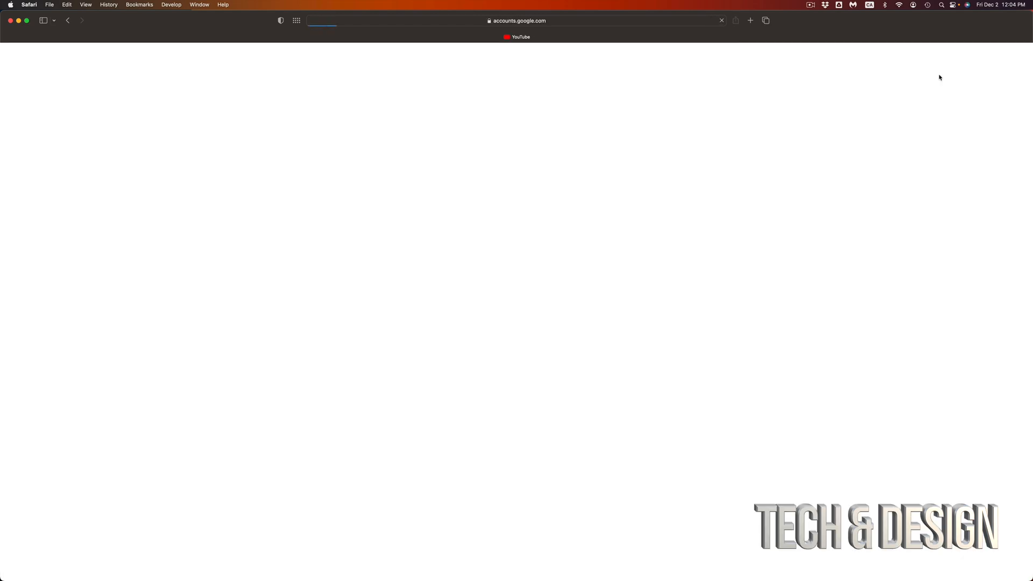
pyautogui.click(519, 36)
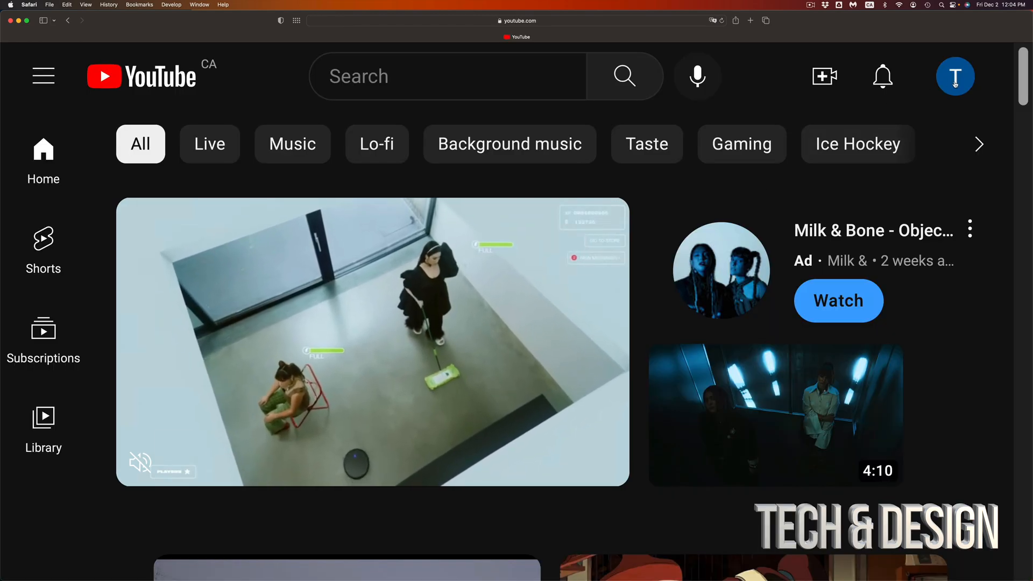
pyautogui.click(954, 76)
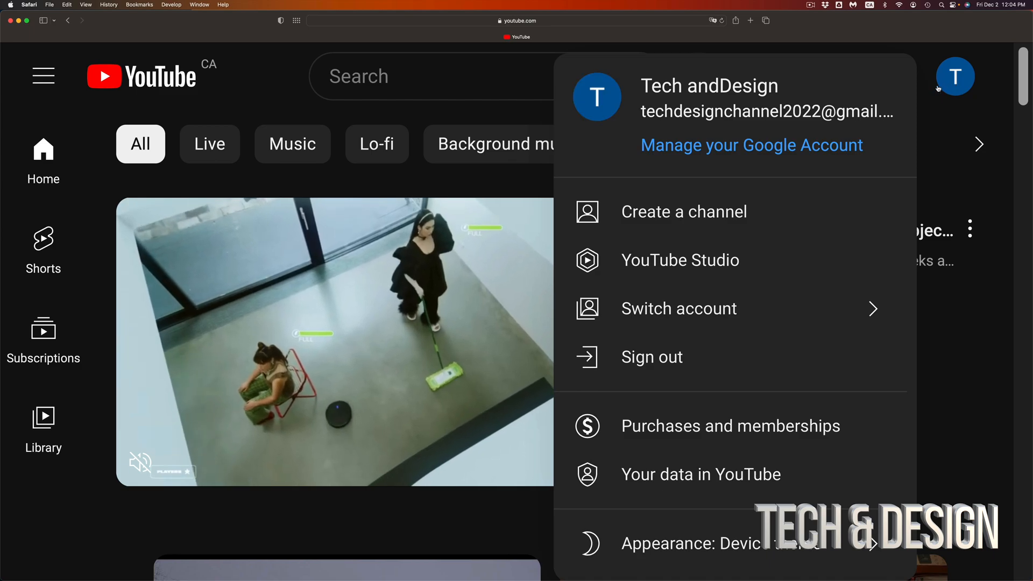
pyautogui.moveTo(862, 124)
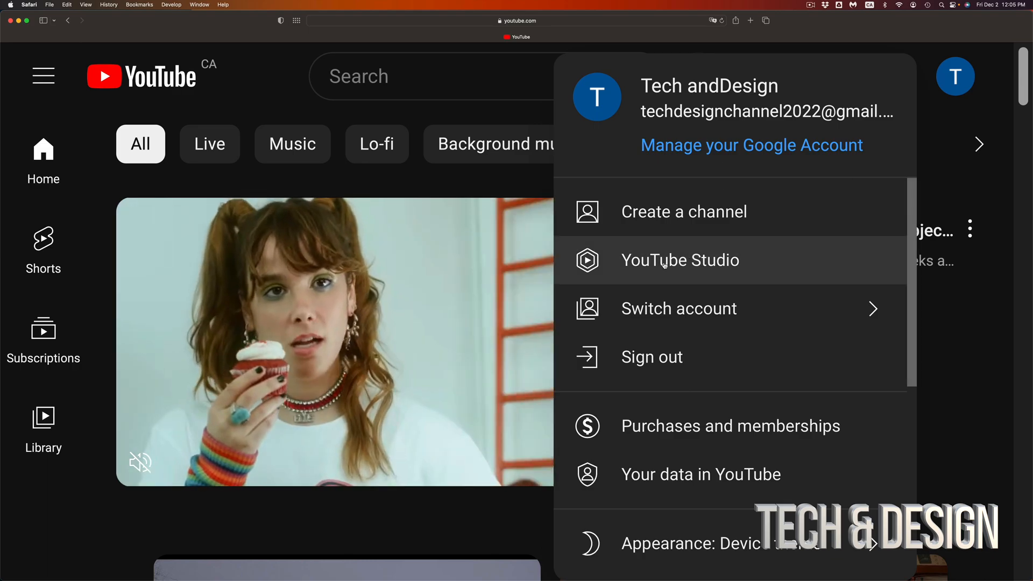
pyautogui.click(683, 211)
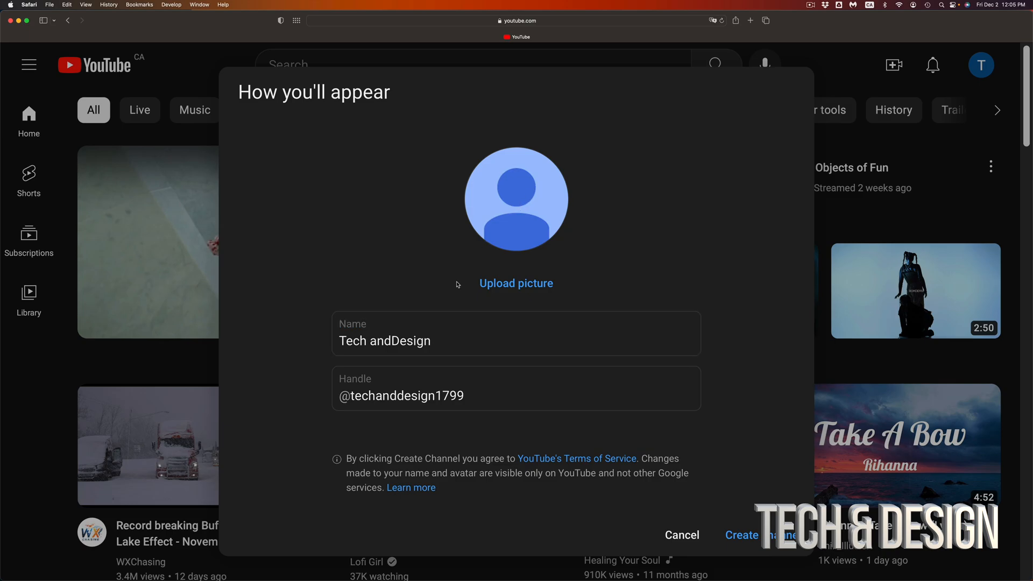
pyautogui.click(435, 341)
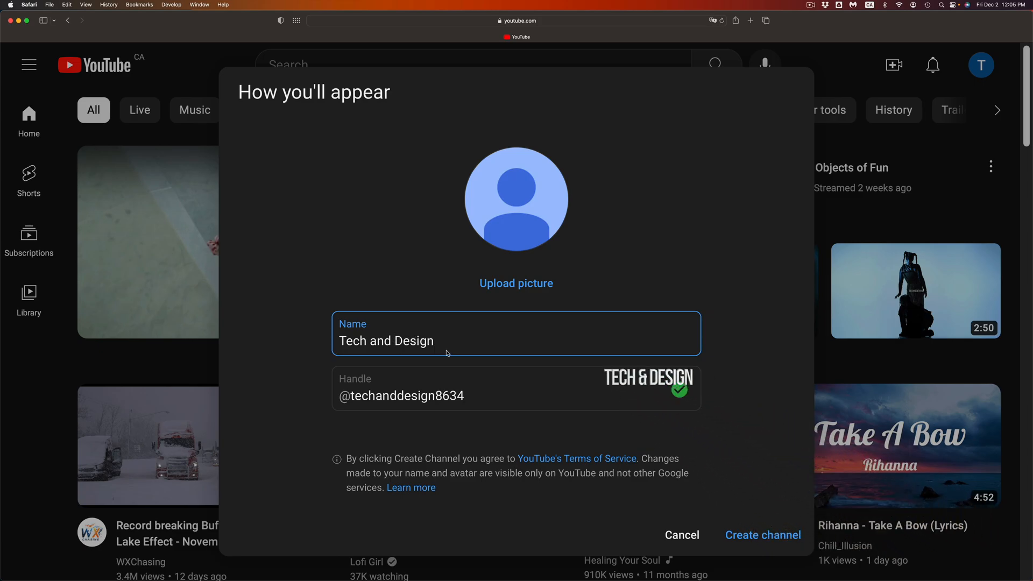
pyautogui.click(405, 396)
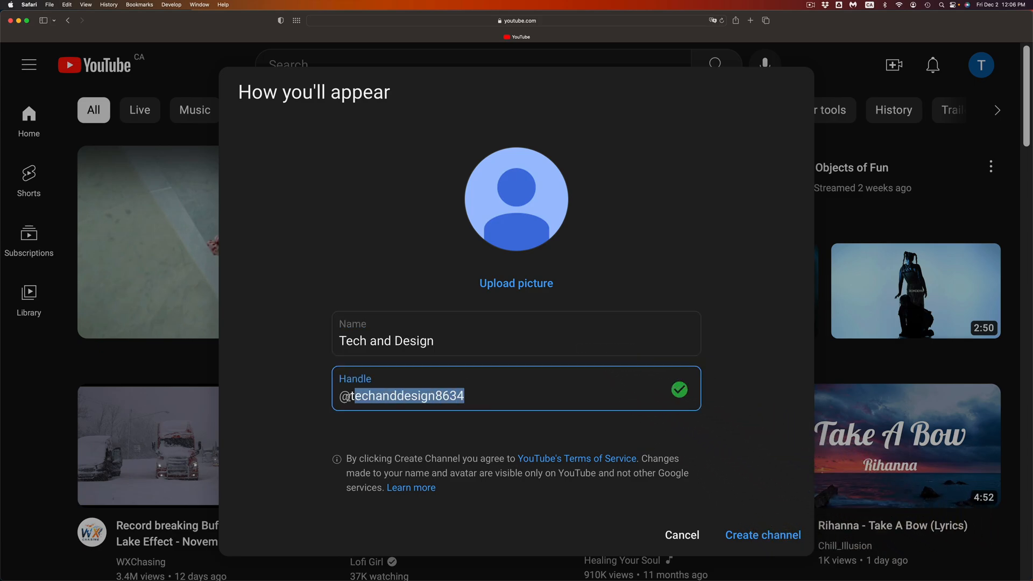
pyautogui.click(476, 396)
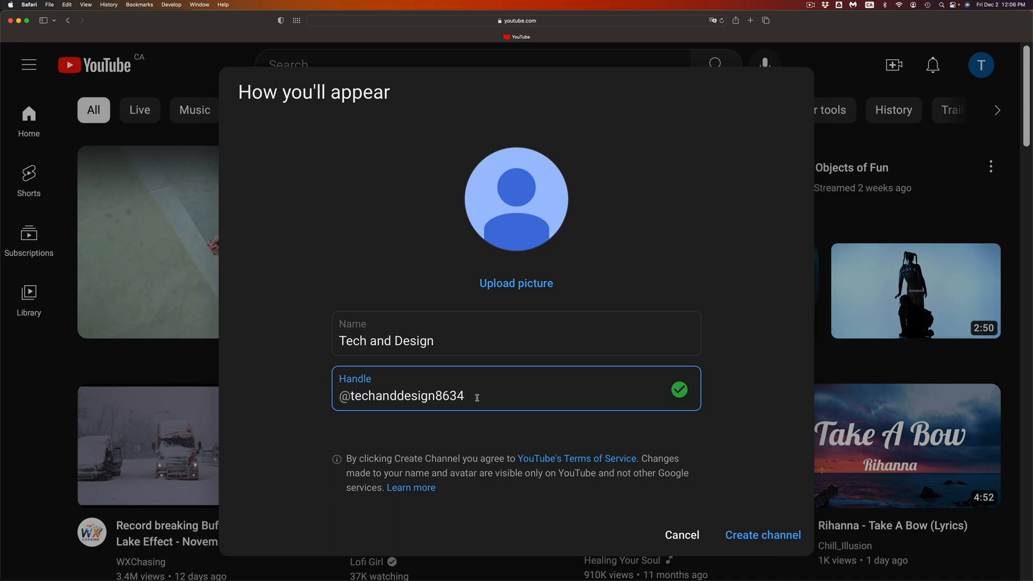
pyautogui.moveTo(787, 511)
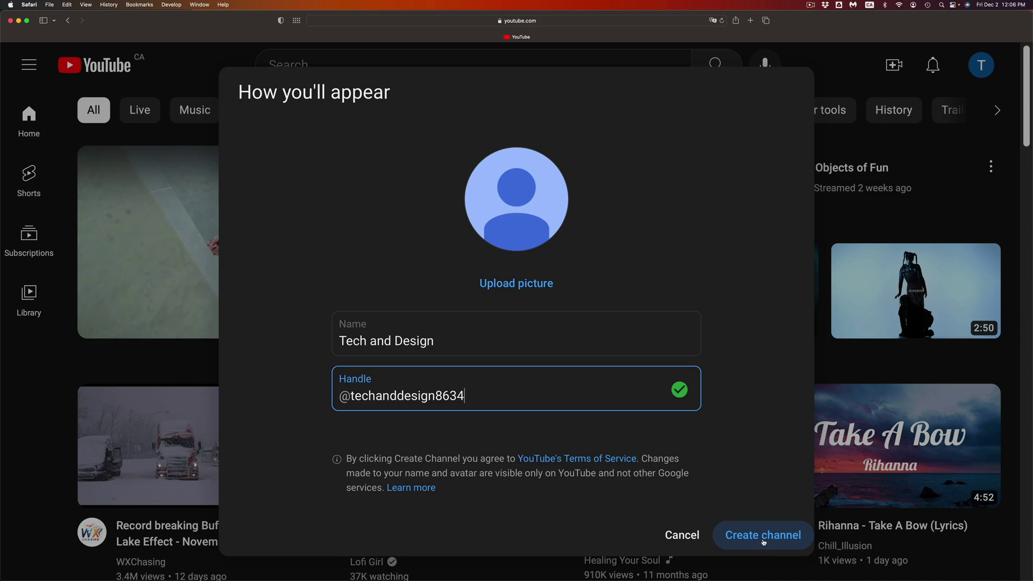
pyautogui.click(762, 534)
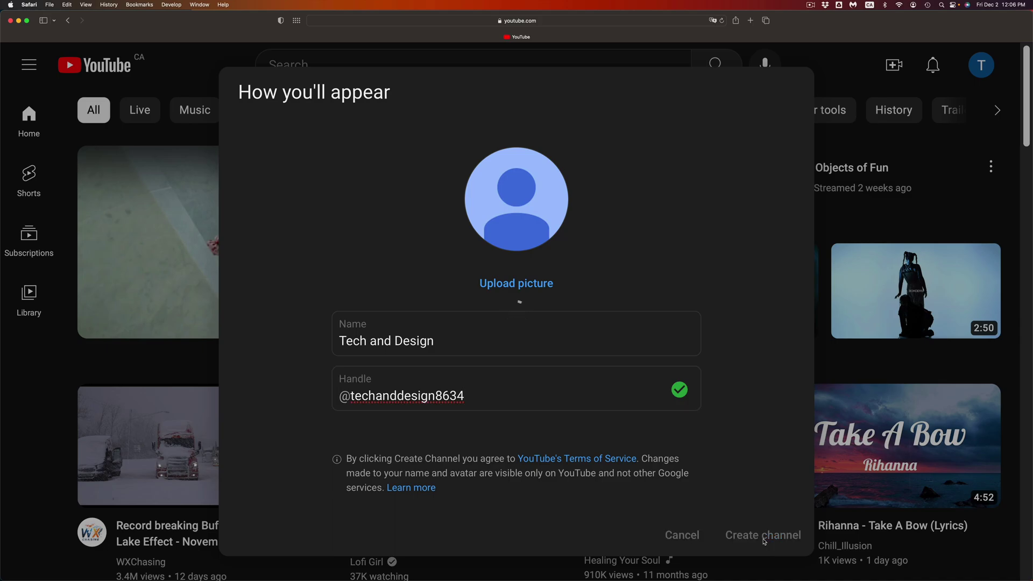
pyautogui.click(762, 535)
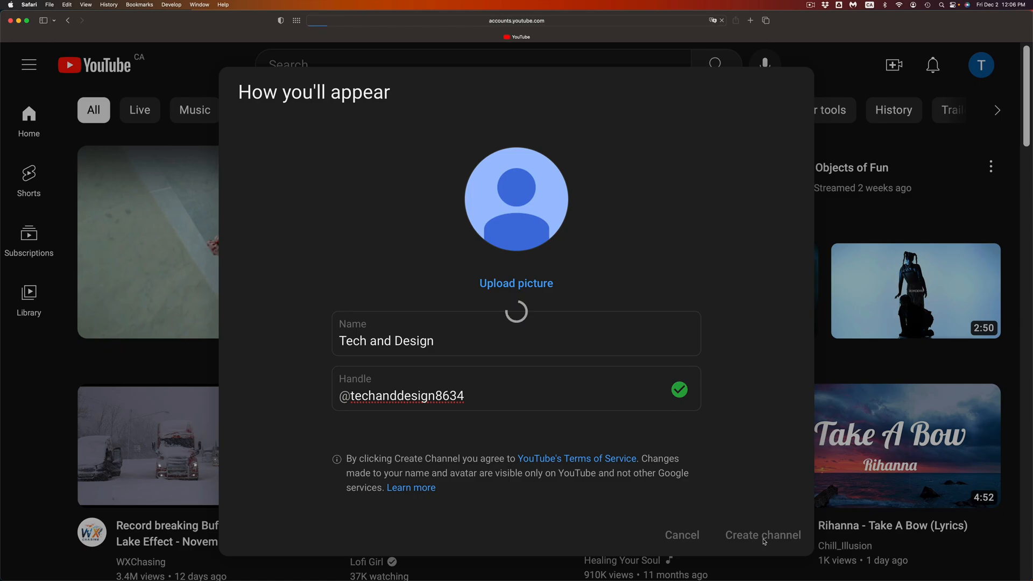
pyautogui.click(762, 534)
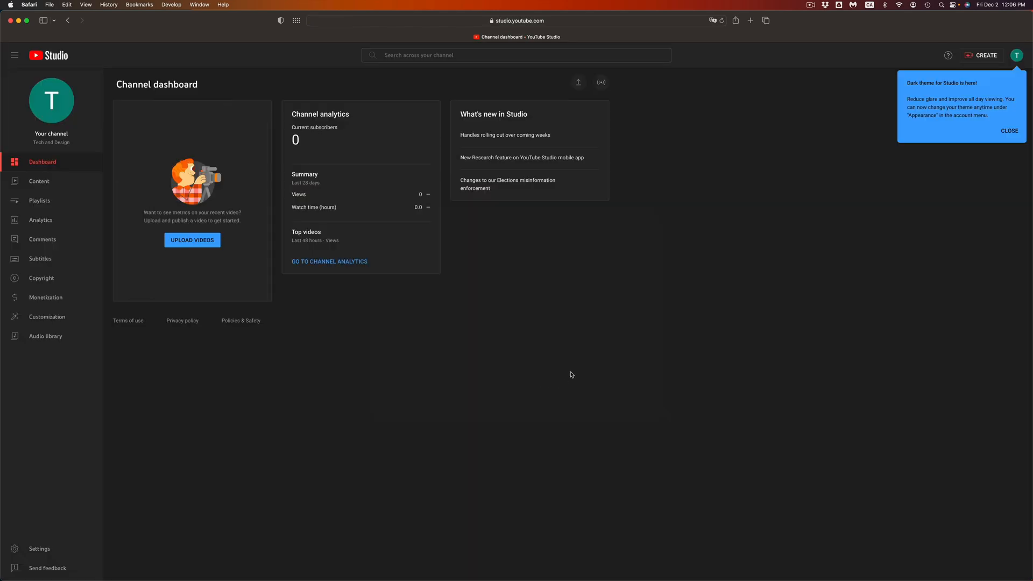
pyautogui.moveTo(765, 216)
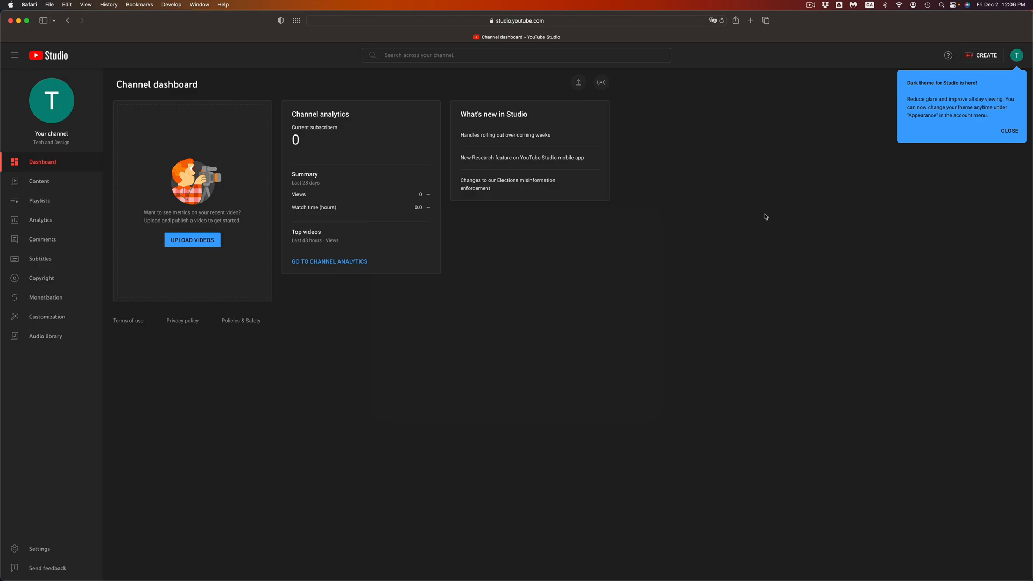
# - Close the Studio Dark theme notice and show the Upload videos and Go live options
pyautogui.press('cmd+plus')
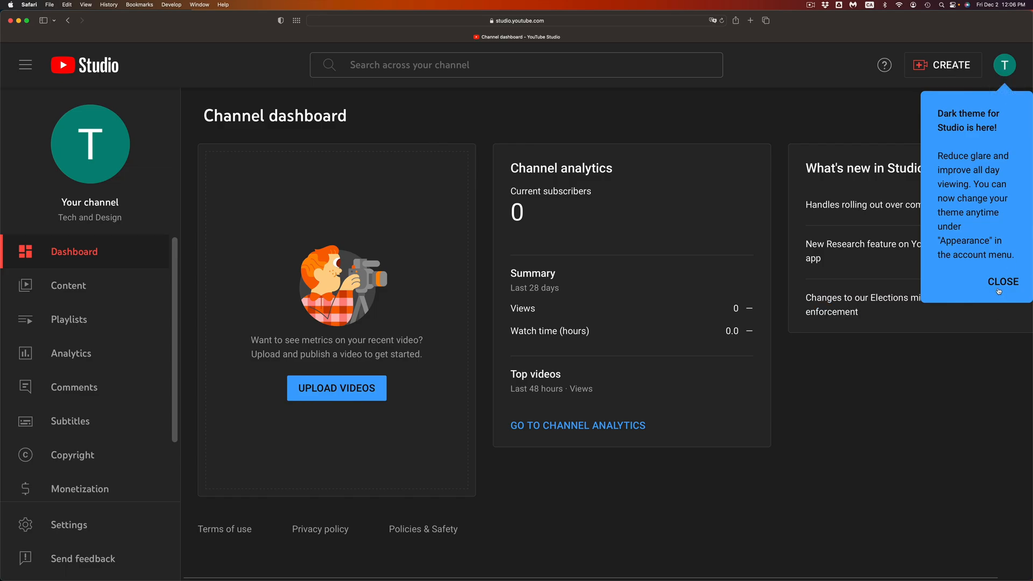
pyautogui.click(1002, 281)
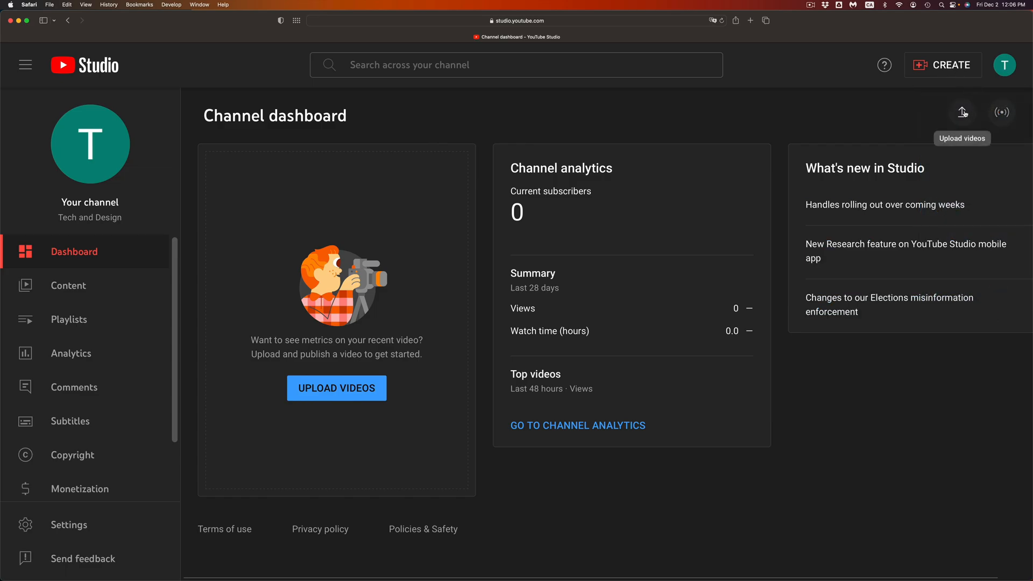
pyautogui.moveTo(1001, 112)
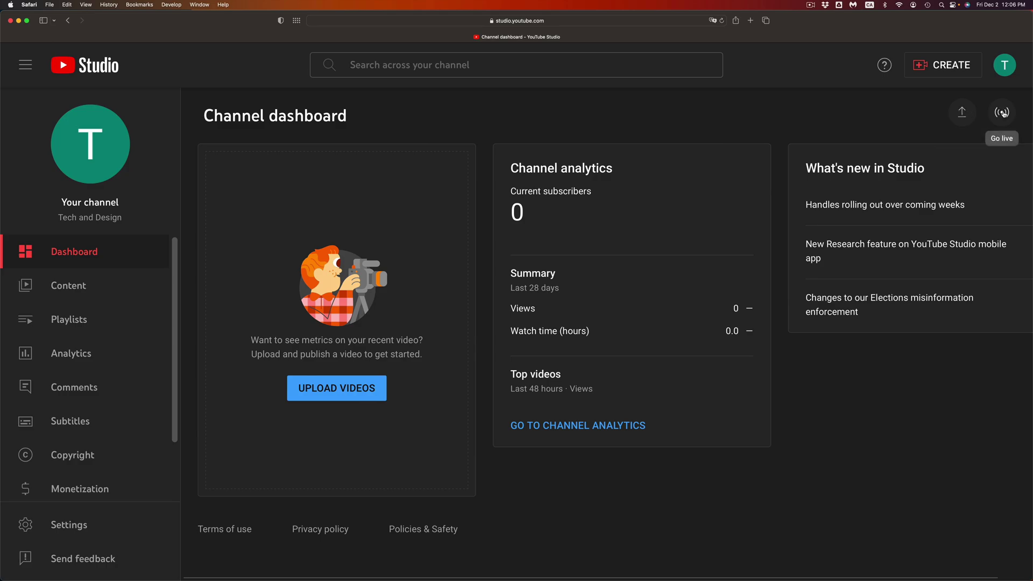
pyautogui.click(943, 64)
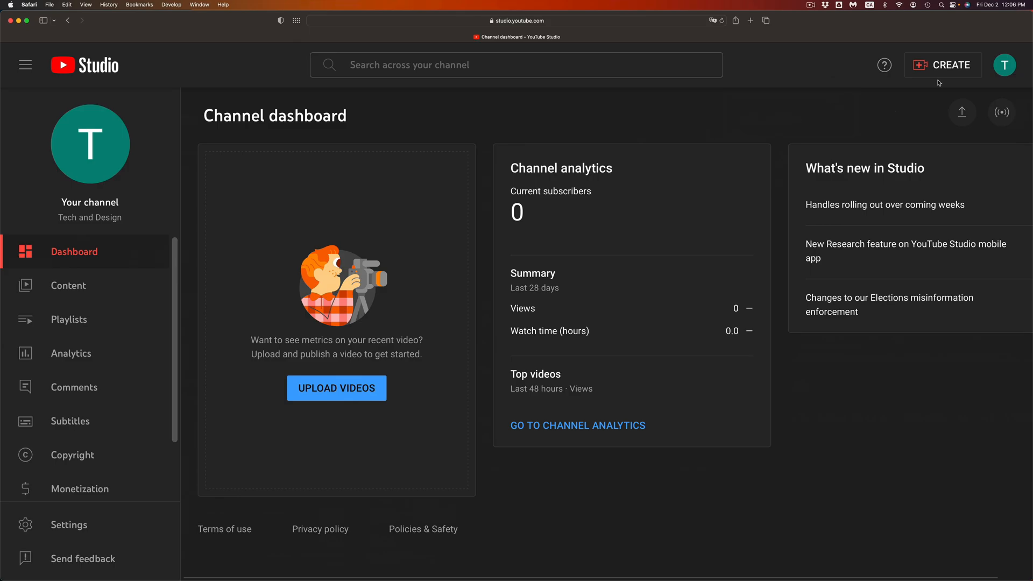
pyautogui.moveTo(960, 67)
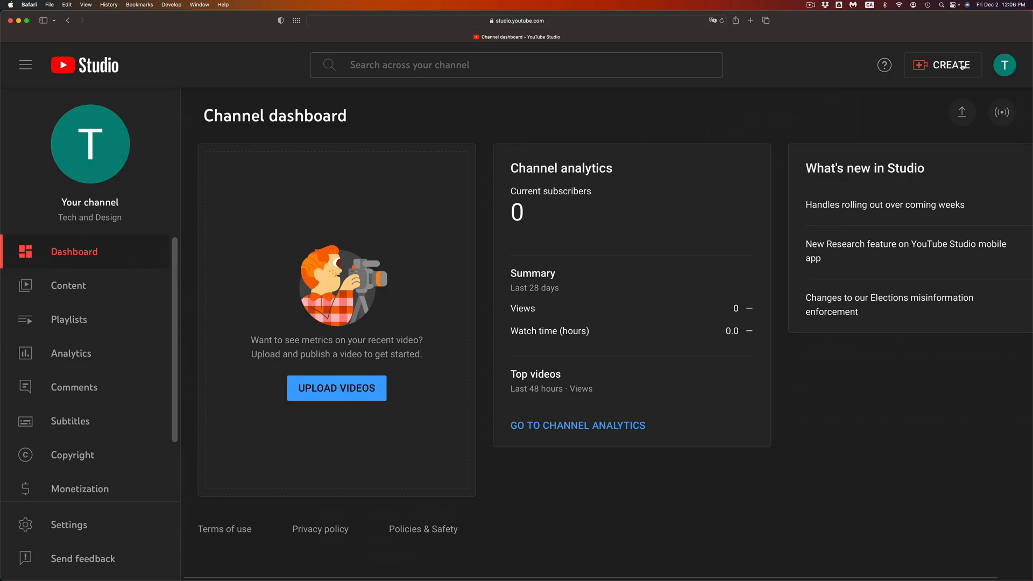
pyautogui.click(942, 65)
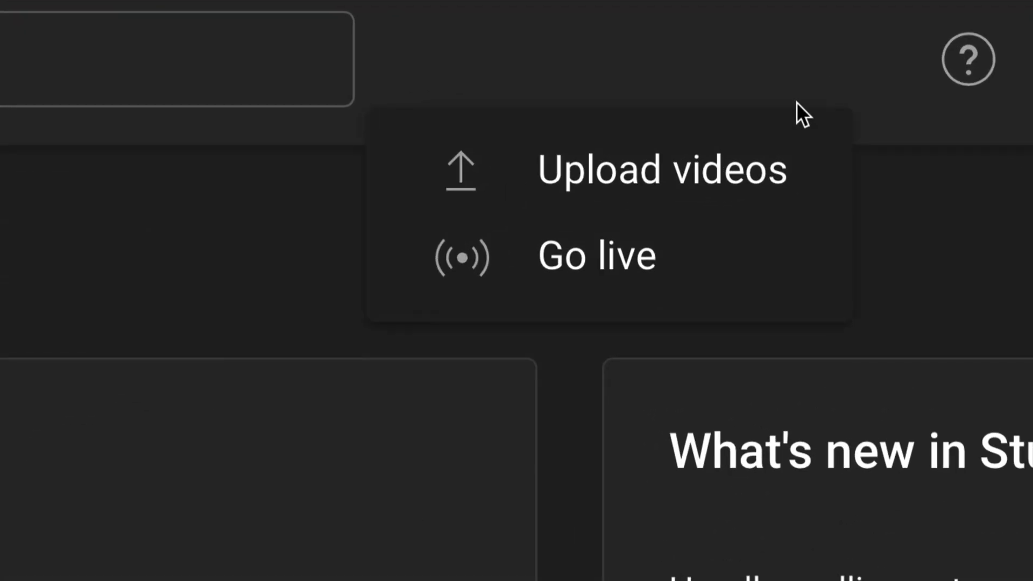
pyautogui.moveTo(636, 191)
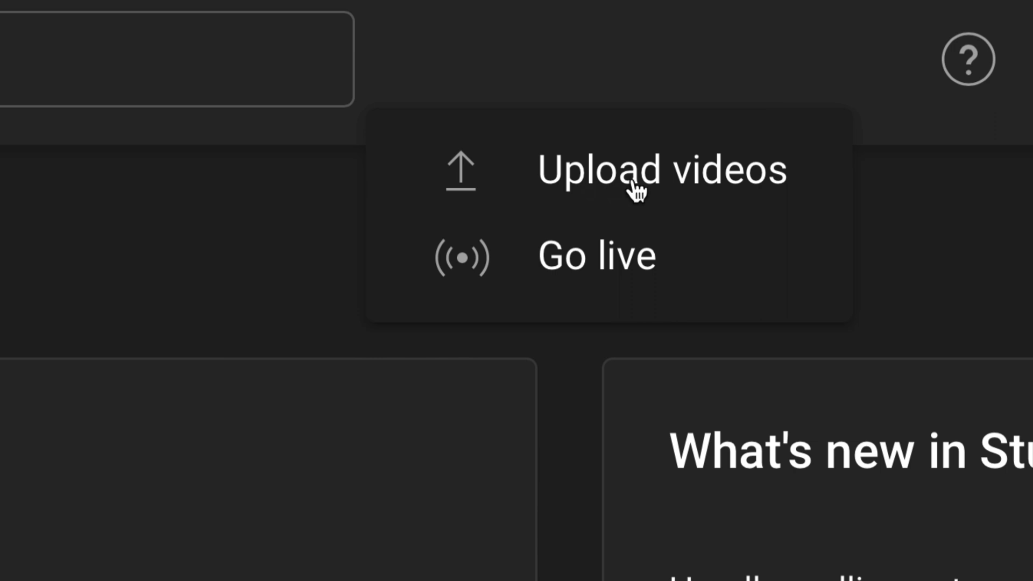